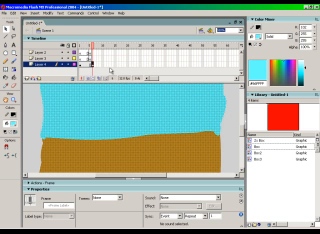
Bring up the frame options in the timeline for the frame holding the red box.
right_click(96, 68)
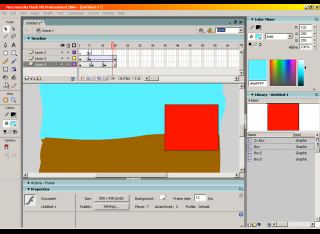
left_click(18, 16)
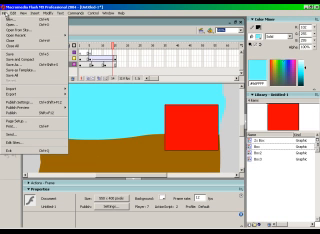